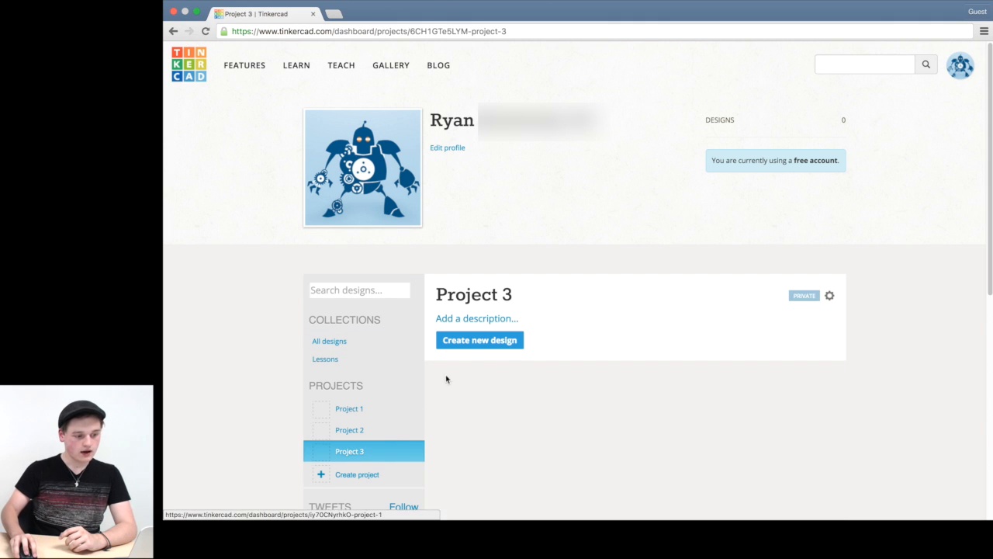
Step: Create a new design inside Project 3, opening it in the editor
click(478, 340)
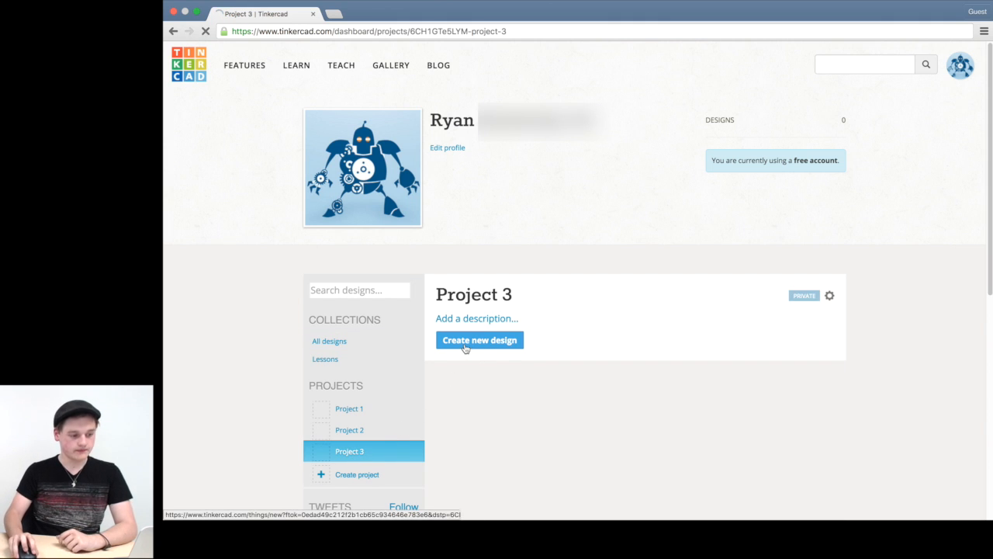
click(480, 340)
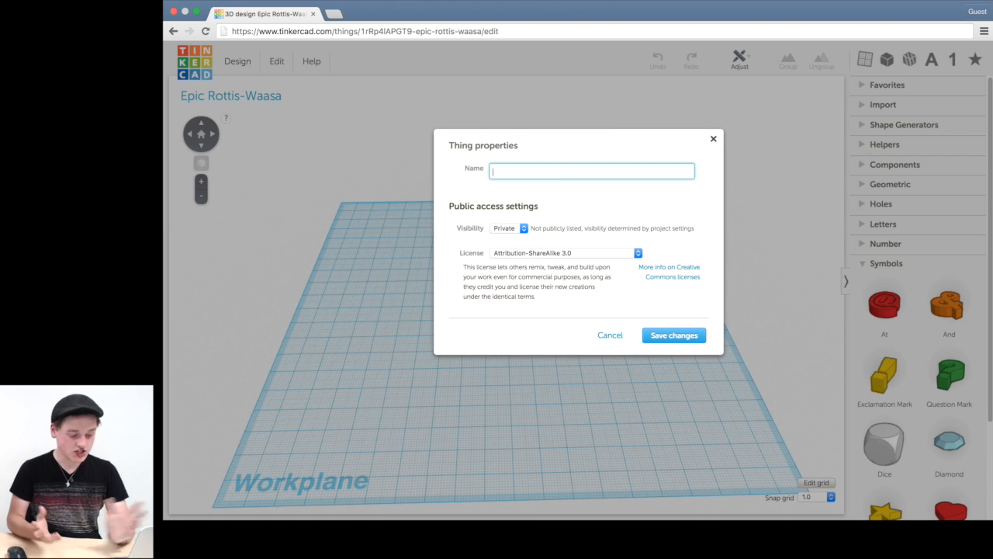
Step: Name the design 'Tech Academy' and save the changes
text(Tech)
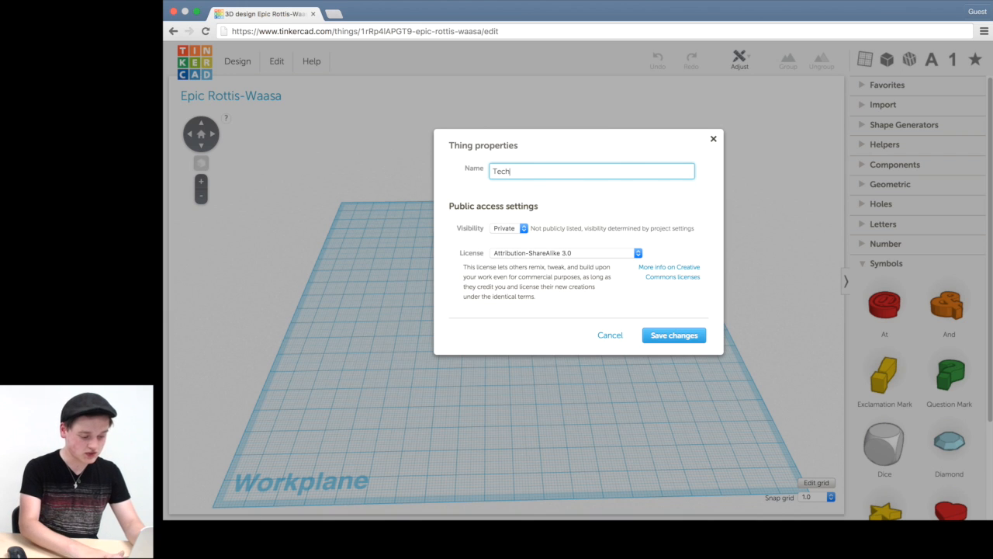
text(Academy)
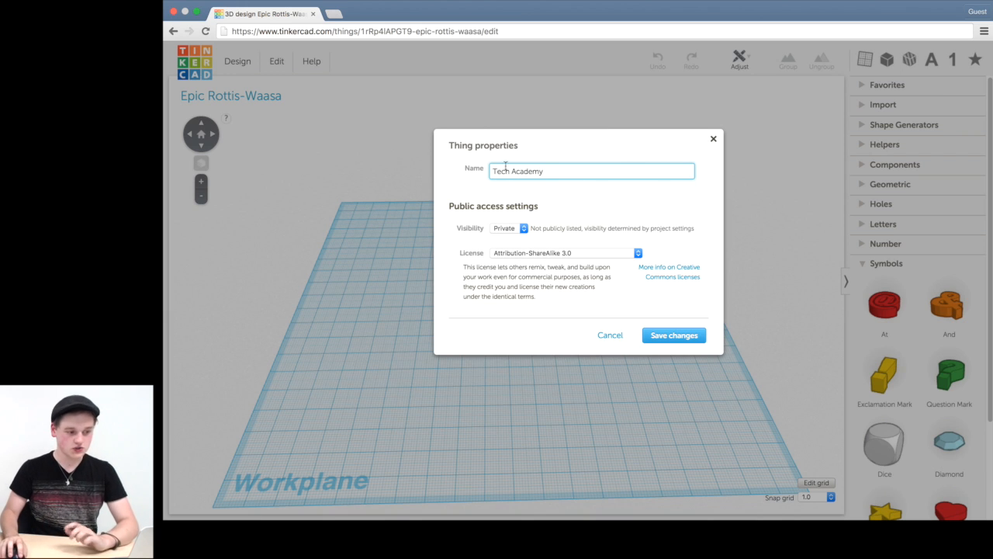
mouse_move(518, 236)
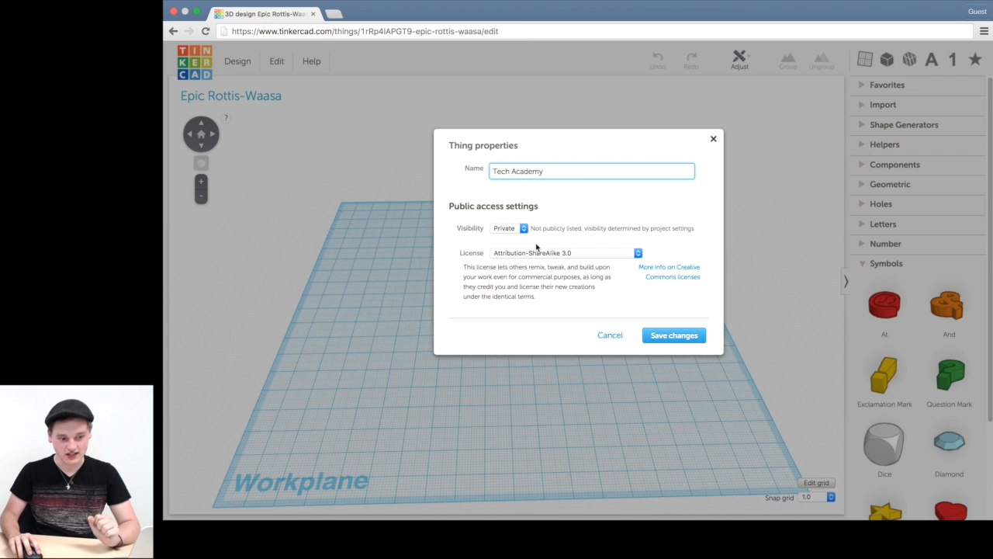
click(674, 335)
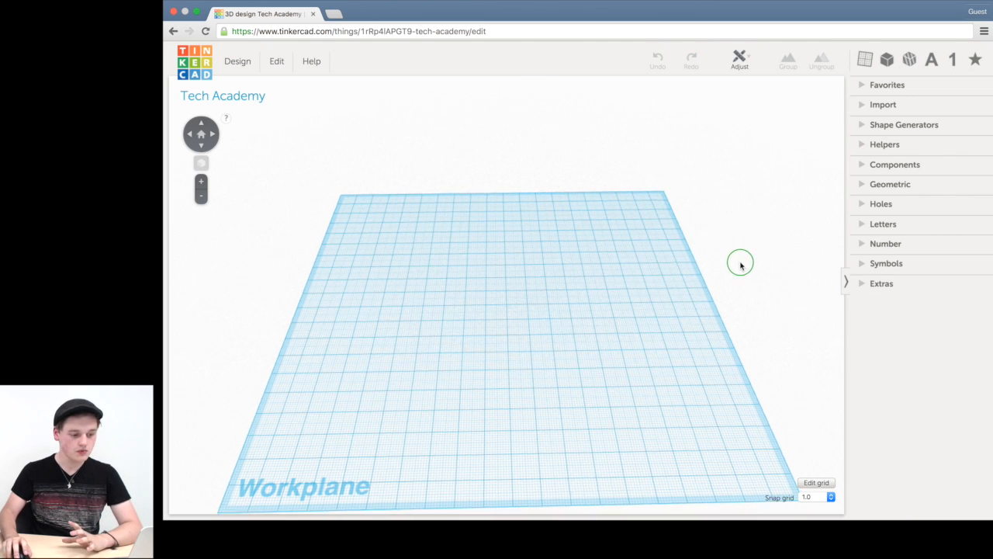
drag(739, 262, 609, 233)
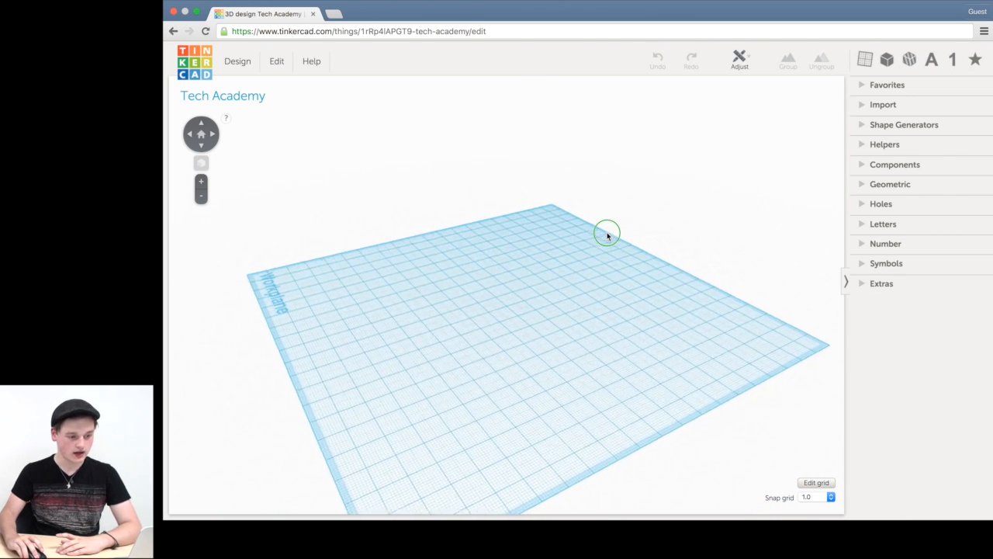
drag(609, 233, 730, 242)
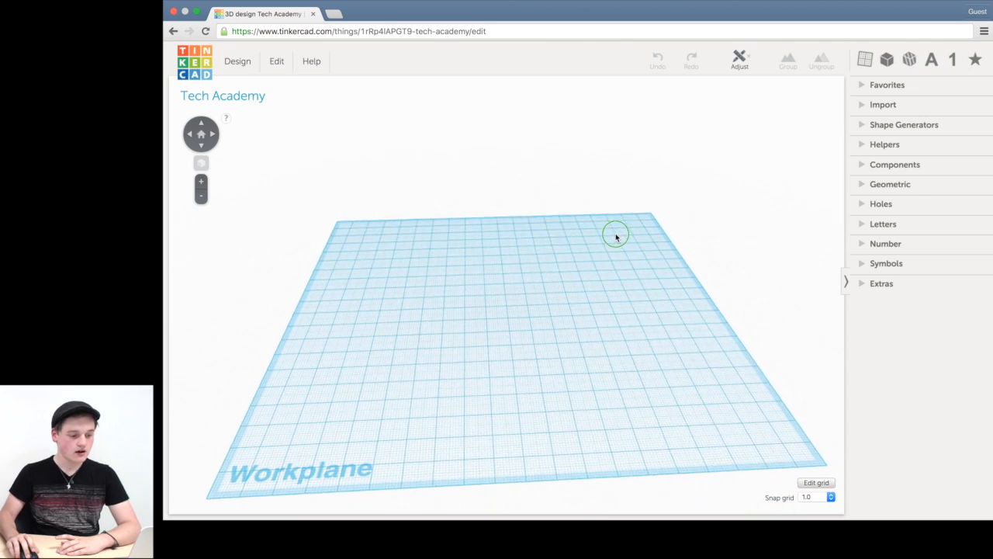
drag(615, 235, 586, 282)
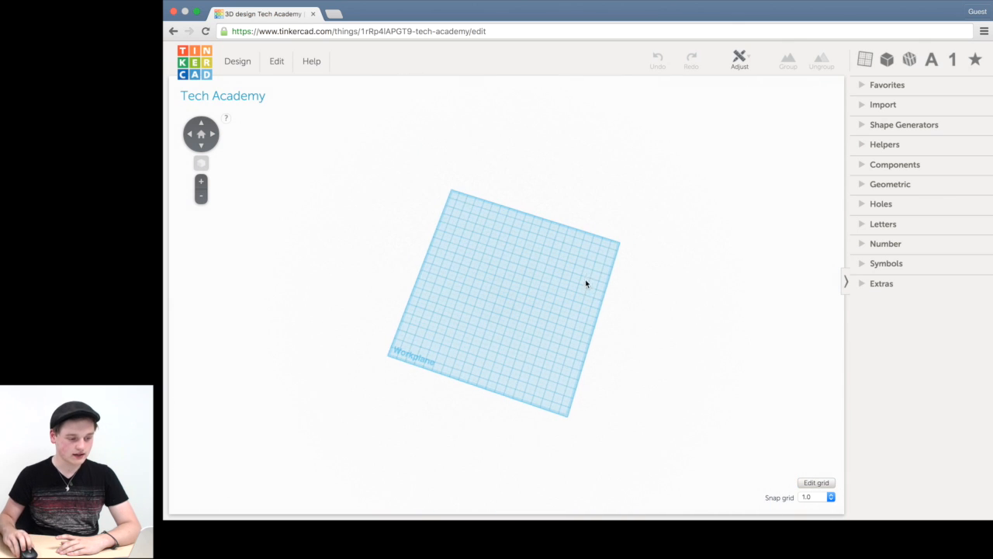
mouse_move(293, 162)
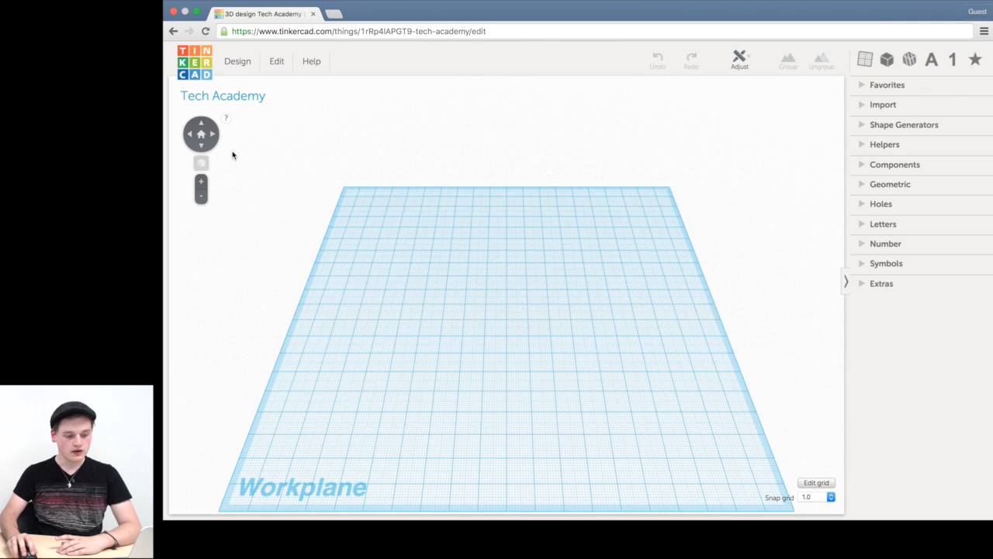
mouse_move(210, 137)
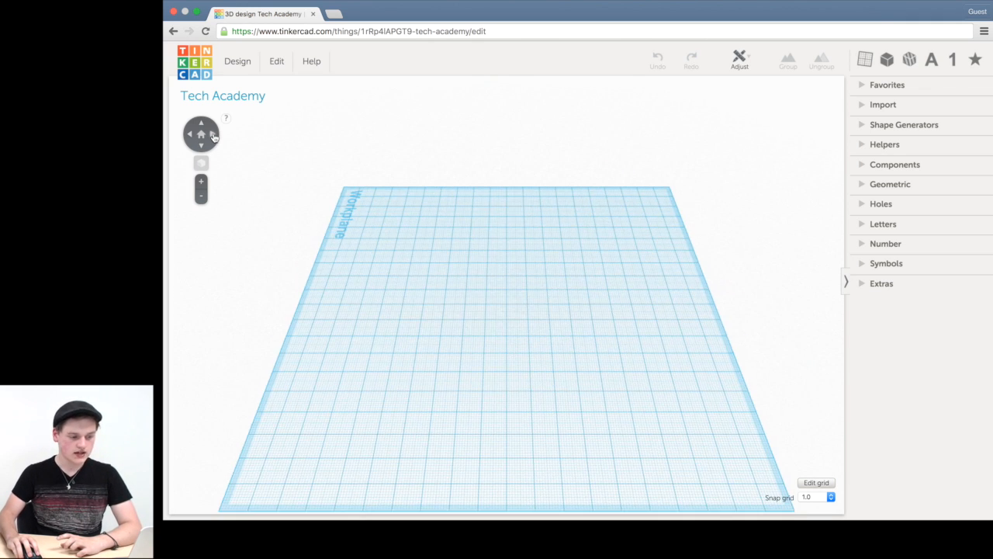
click(201, 127)
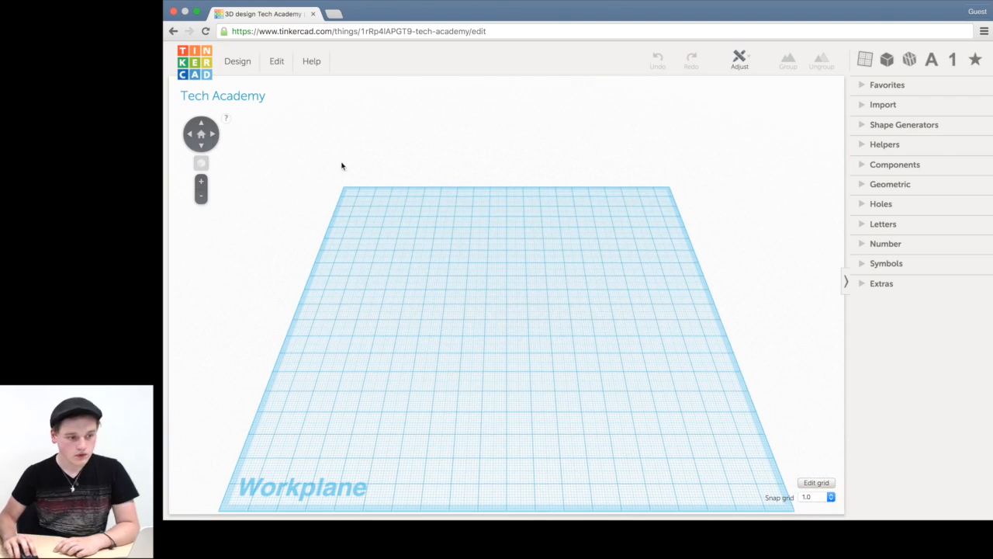
mouse_move(627, 55)
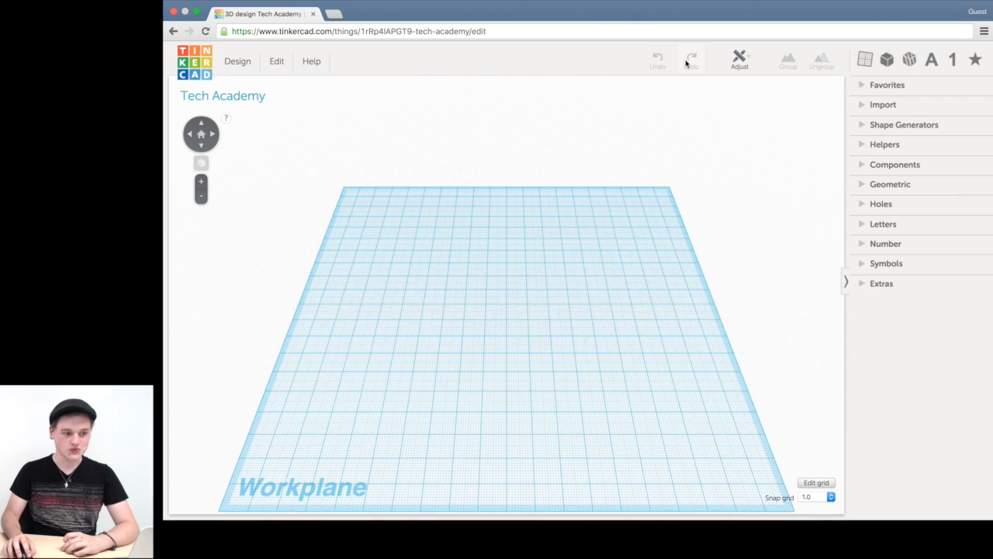
mouse_move(683, 64)
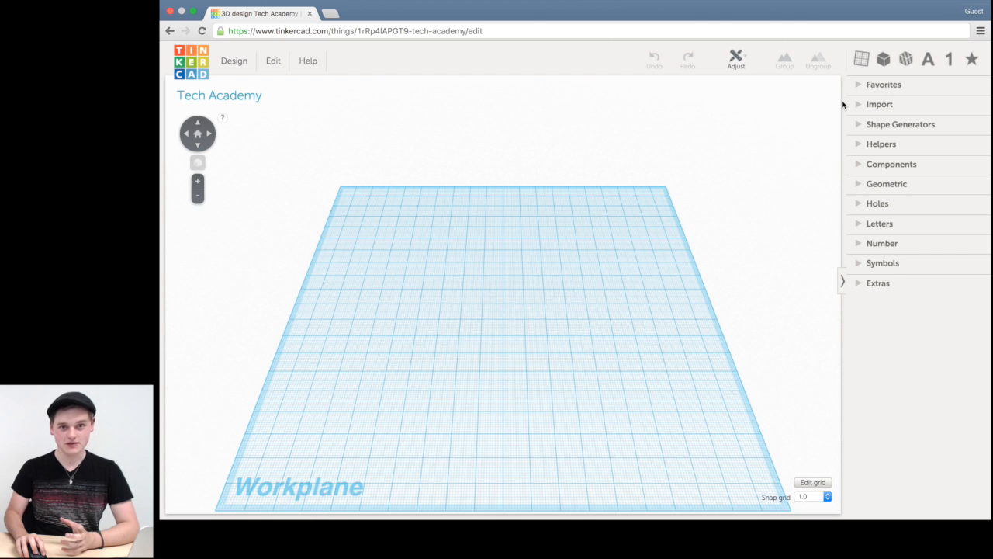
mouse_move(887, 183)
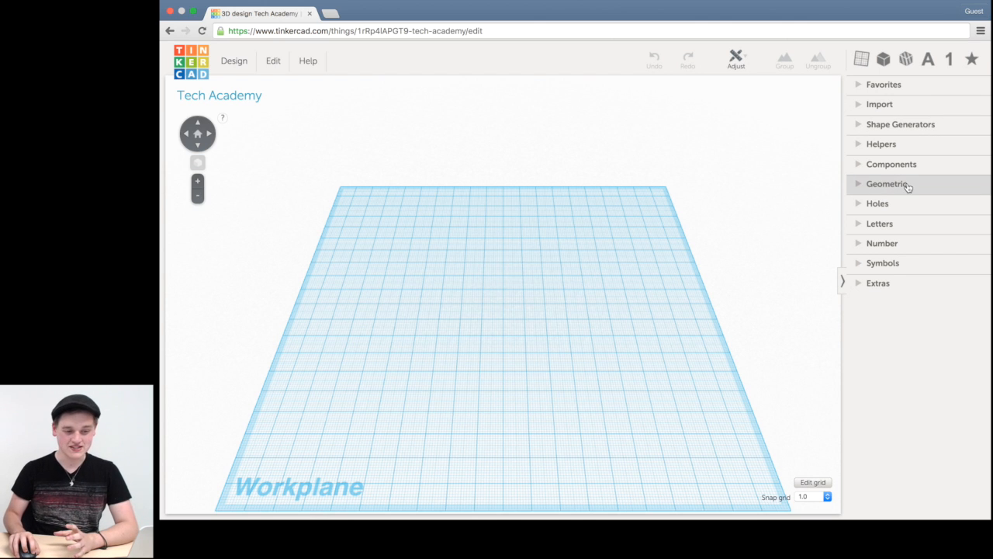
Step: Expand the Geometric shape category in the shapes panel
click(888, 183)
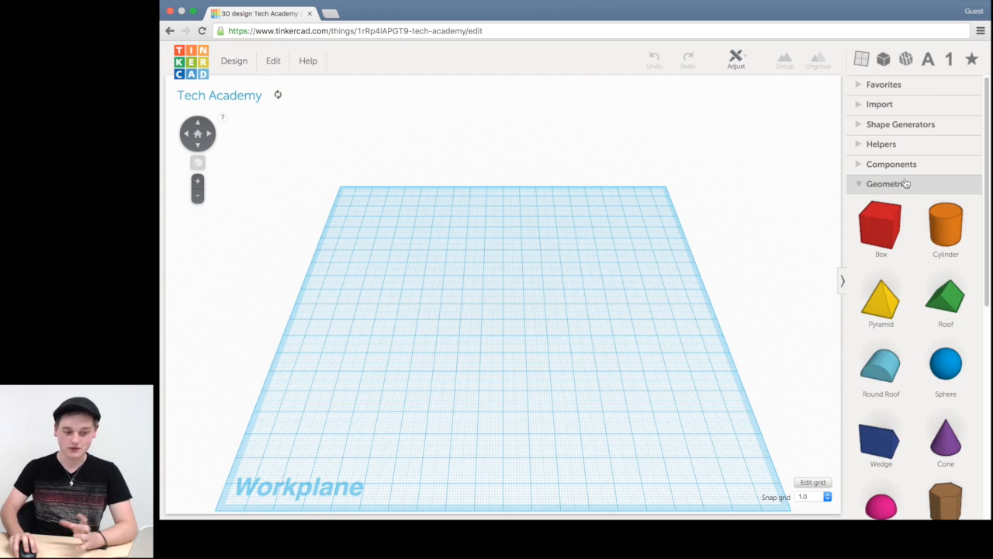
mouse_move(893, 189)
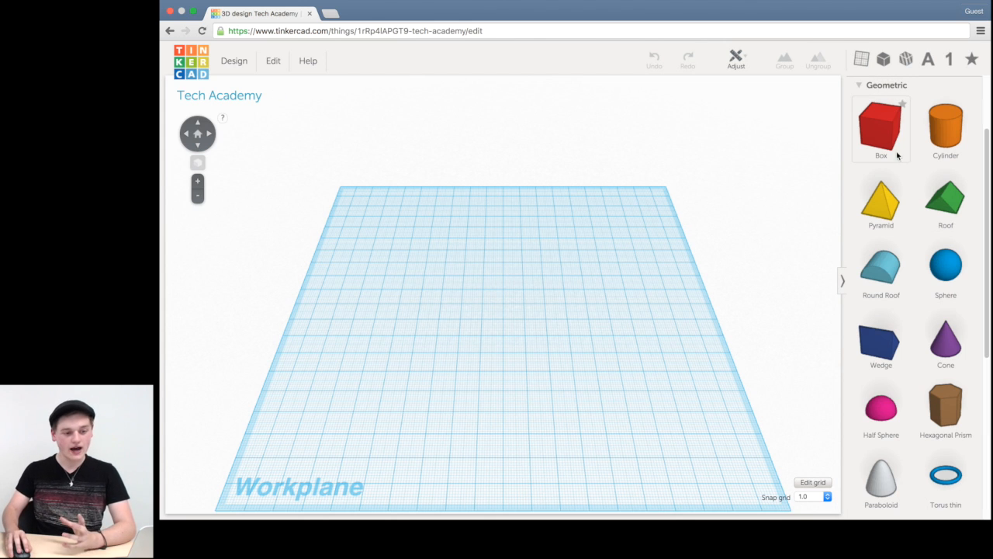
mouse_move(892, 132)
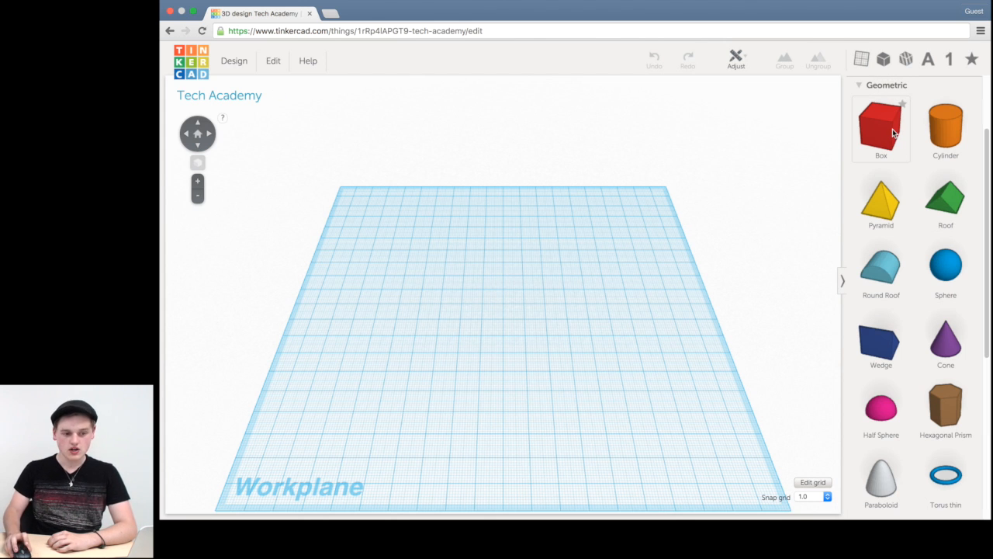
Step: Place a red box near the workplane centre, then move and rotate it
drag(882, 127, 593, 205)
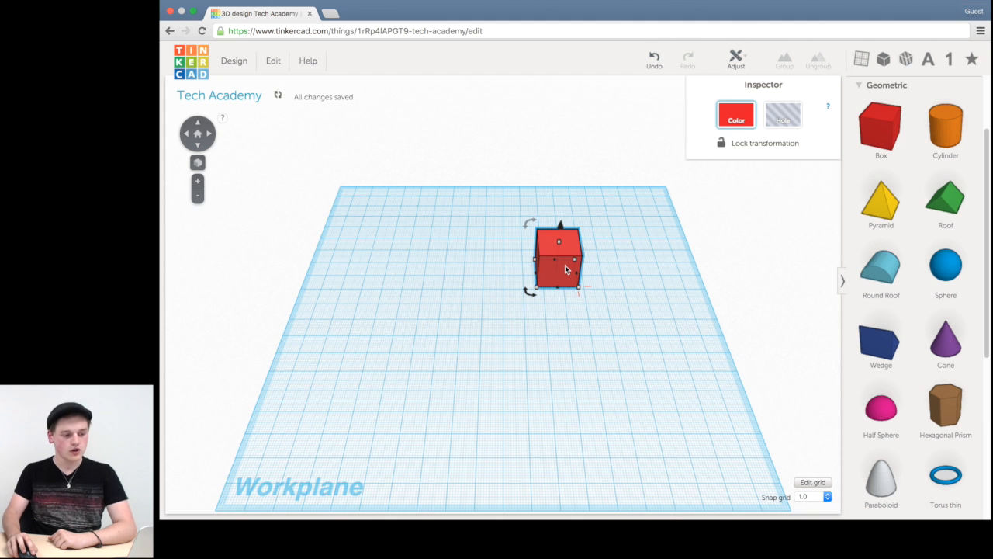
drag(555, 260, 509, 299)
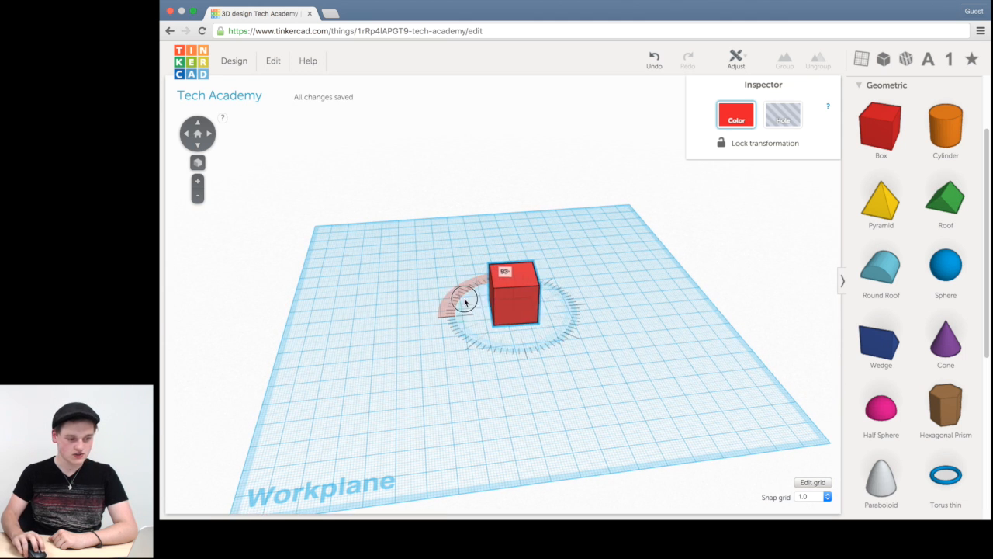
drag(465, 302, 485, 334)
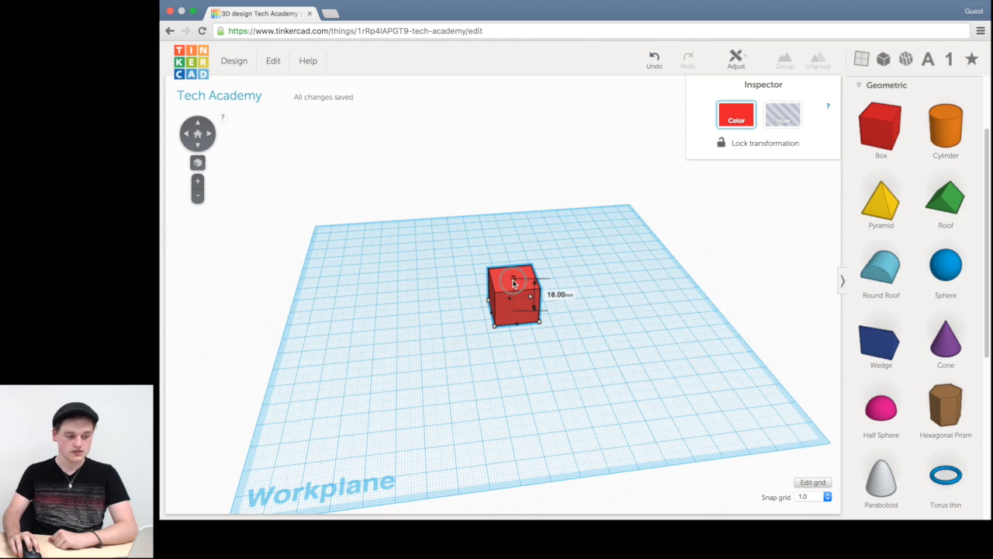
click(496, 303)
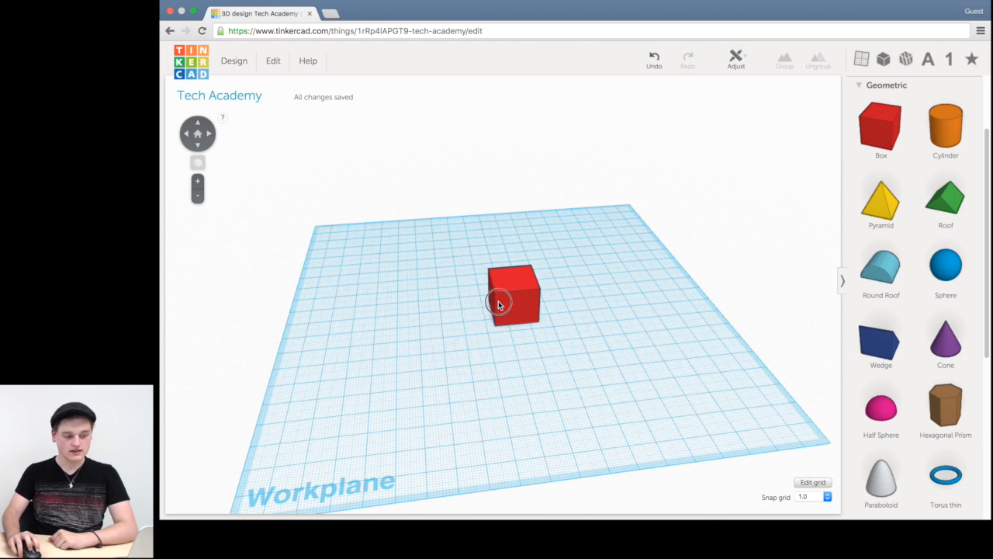
Step: Delete the red box and attempt Undo, leaving the workplane empty
click(512, 295)
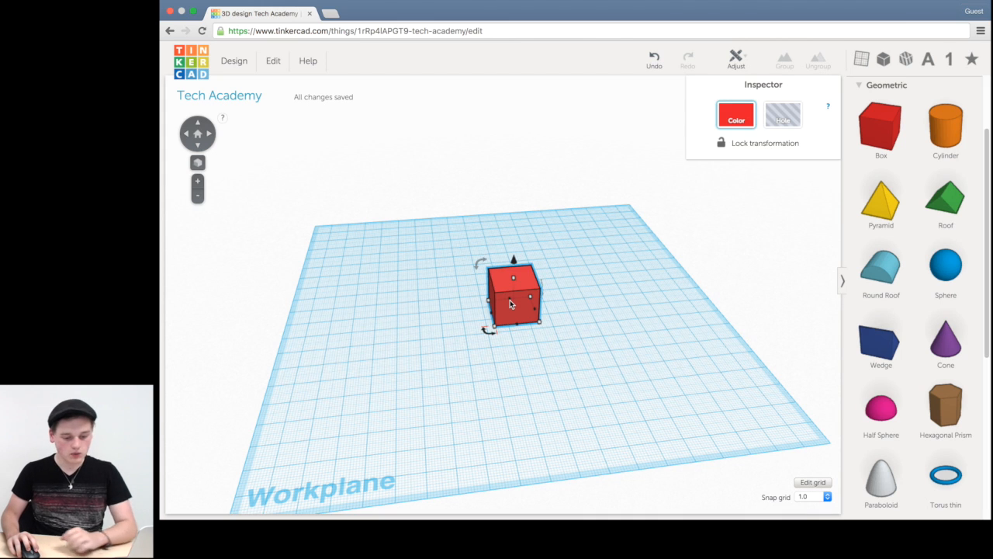
key(Delete)
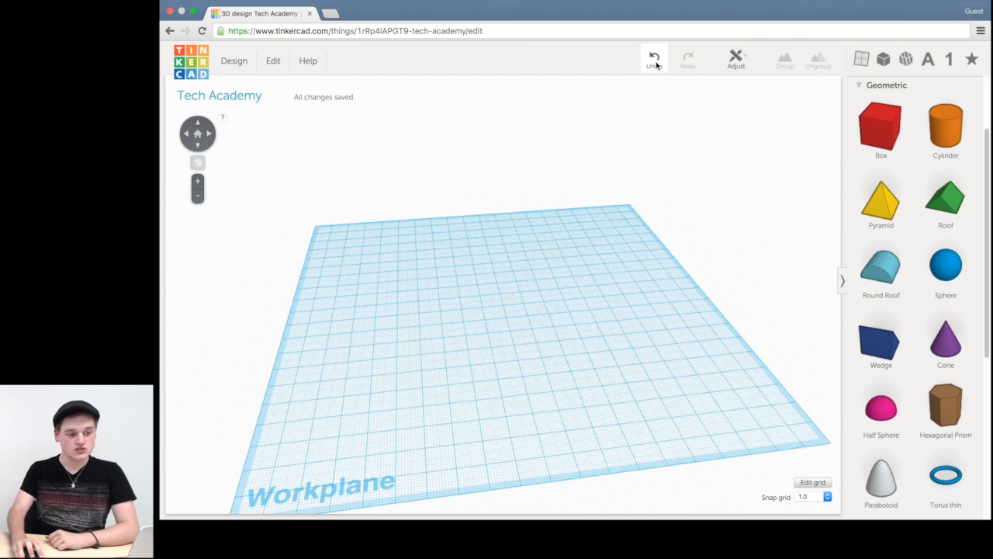
click(687, 59)
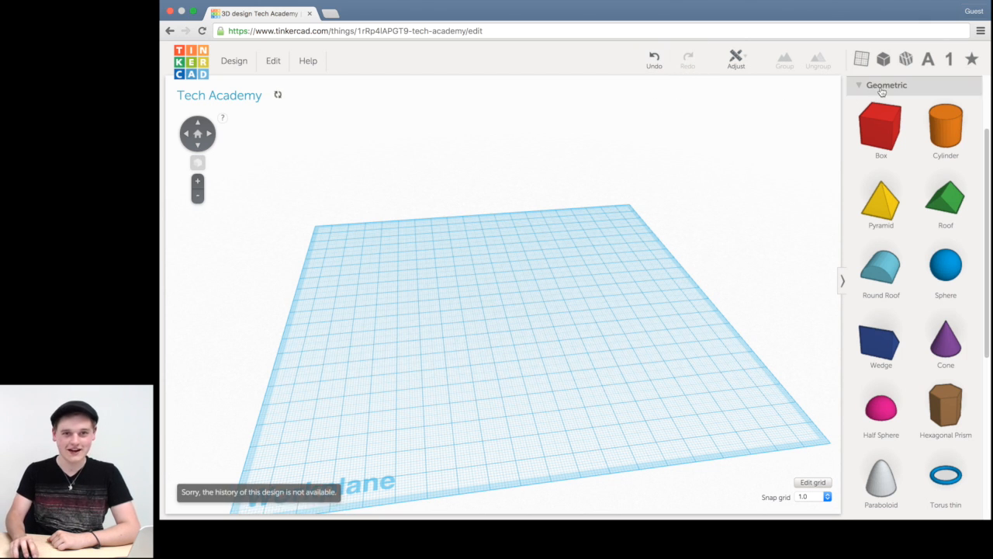
Step: Browse the shape categories, expanding Holes and then Geometric again
click(886, 84)
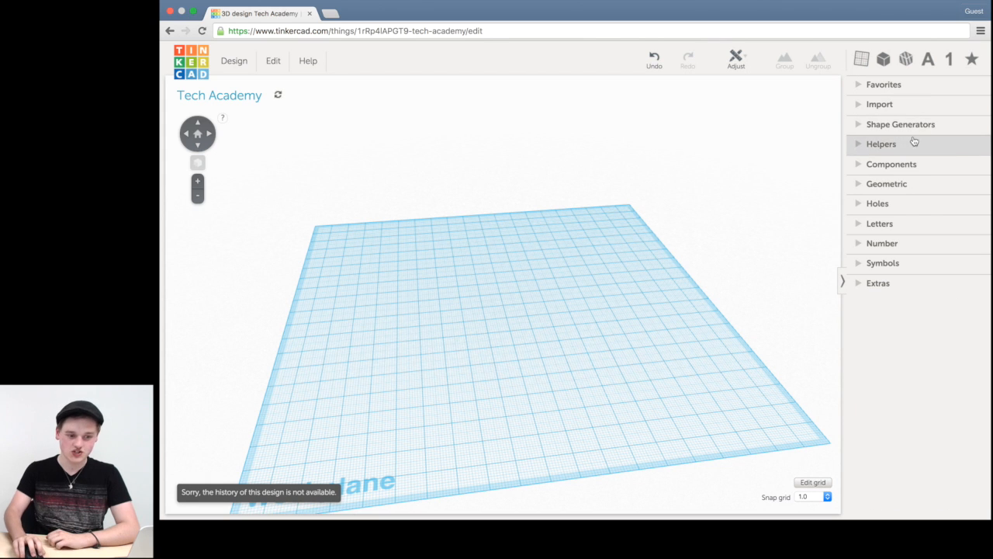
click(878, 203)
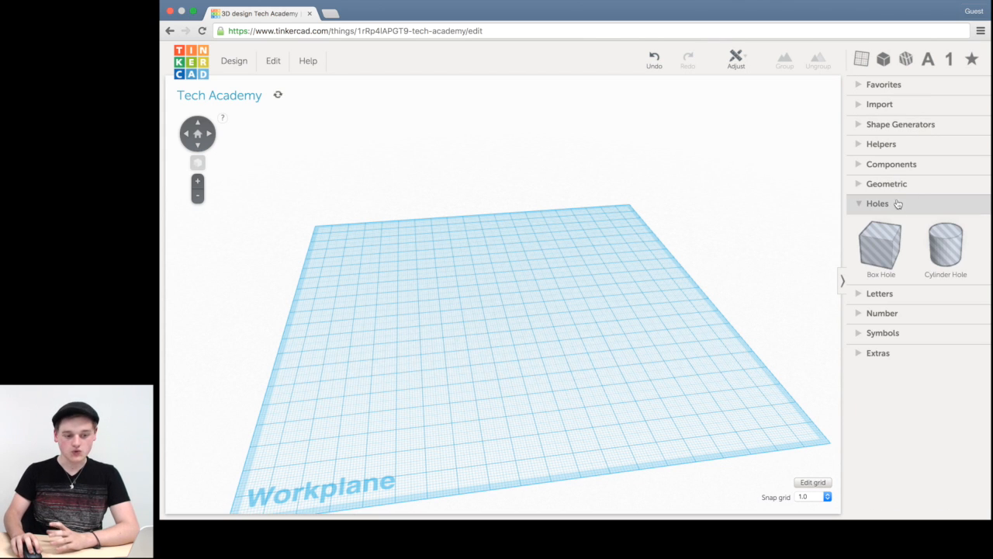
mouse_move(886, 184)
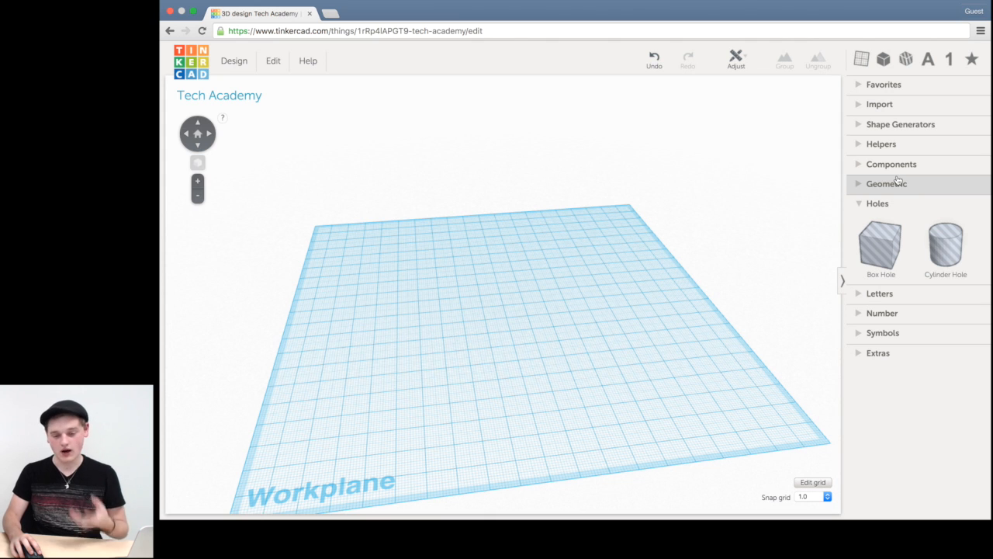
click(886, 183)
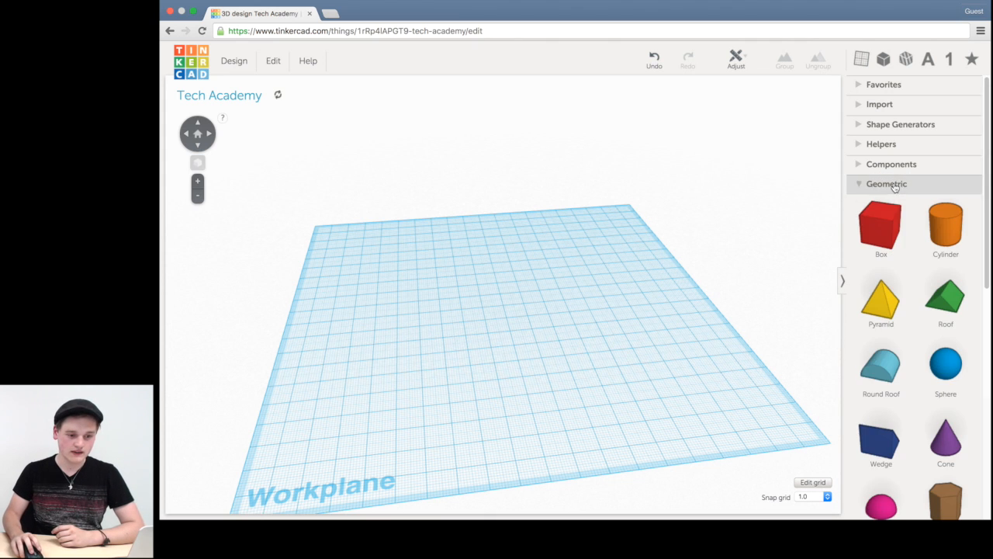
Step: Place a red box at the workplane centre and add a cylinder hole on top, selected
drag(882, 225, 505, 318)
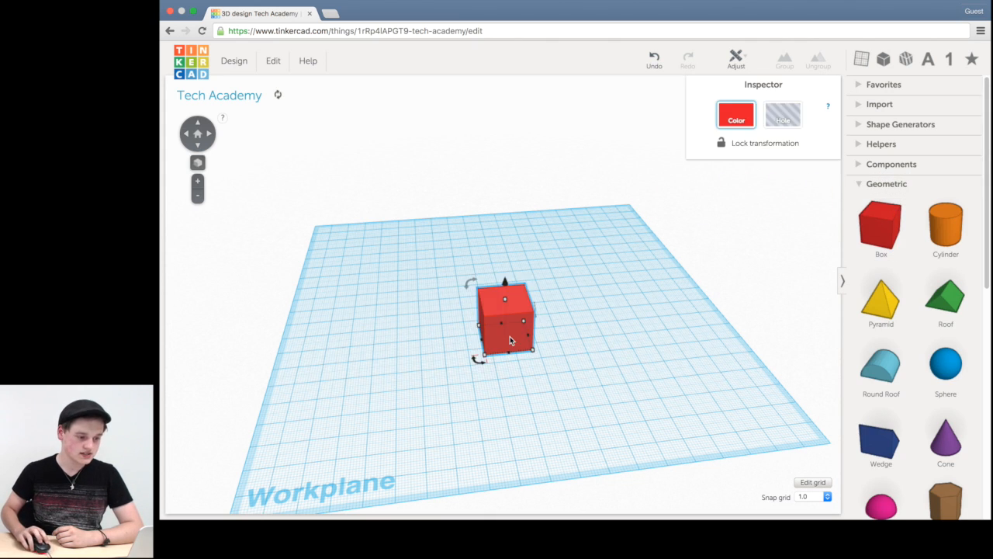
click(887, 183)
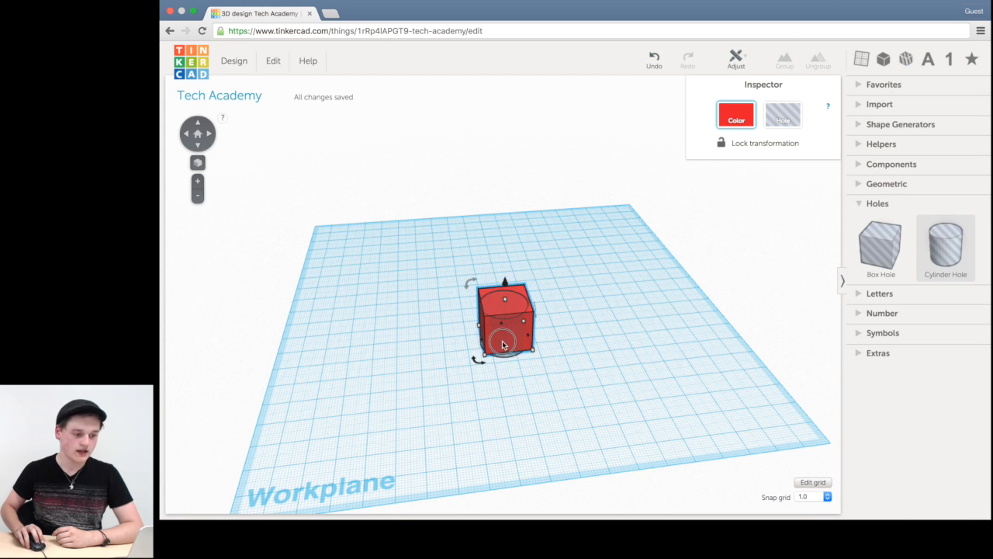
click(783, 115)
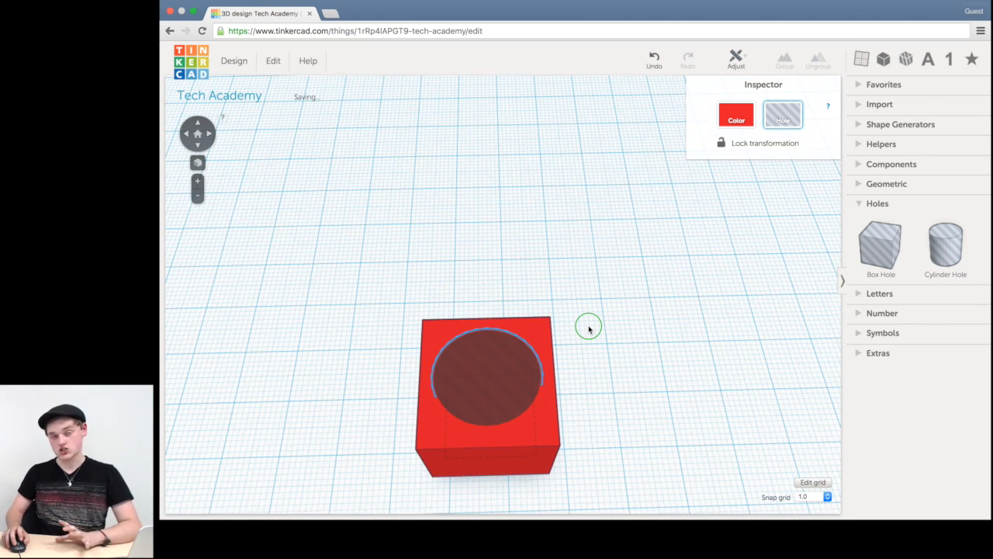
click(487, 377)
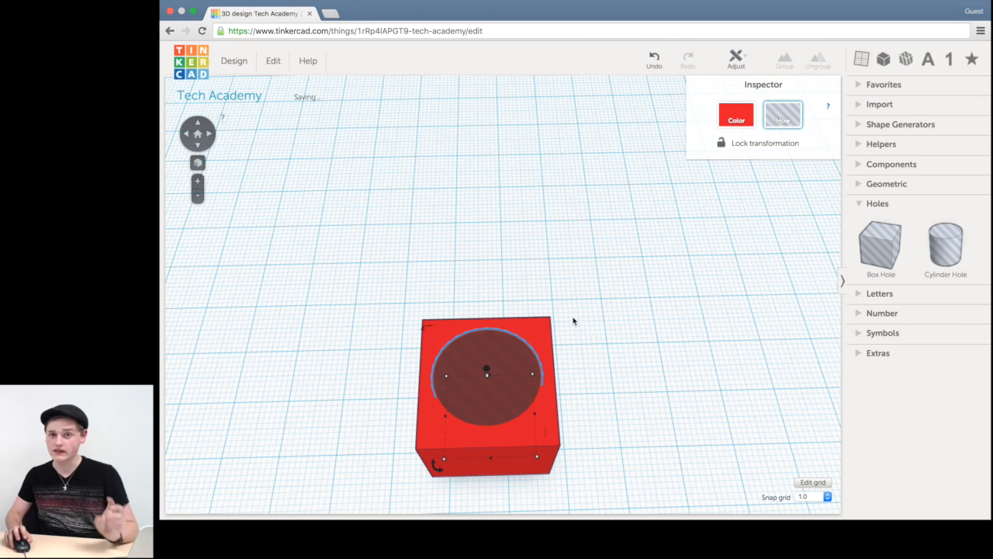
mouse_move(519, 380)
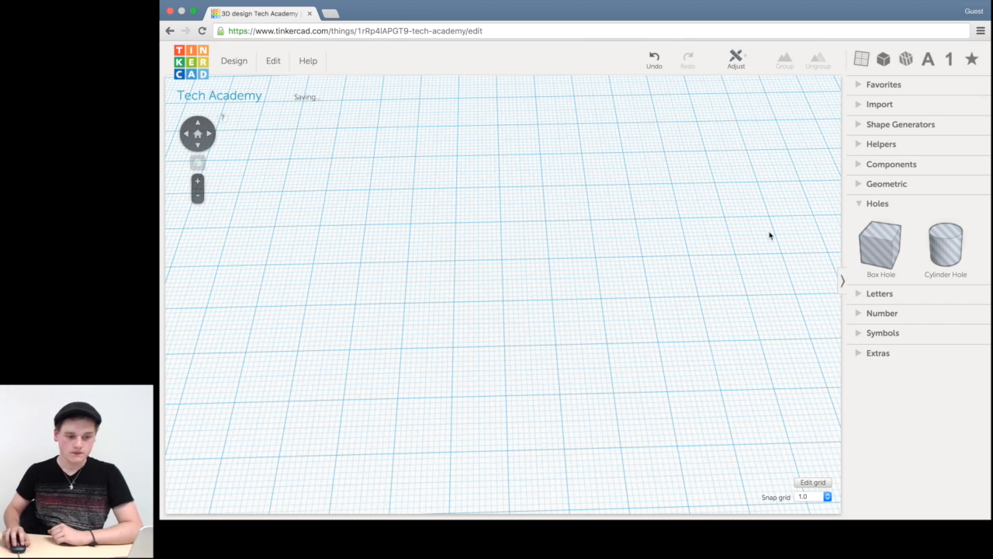
Step: Browse the Symbols and Extras collections, then collapse them all
click(880, 224)
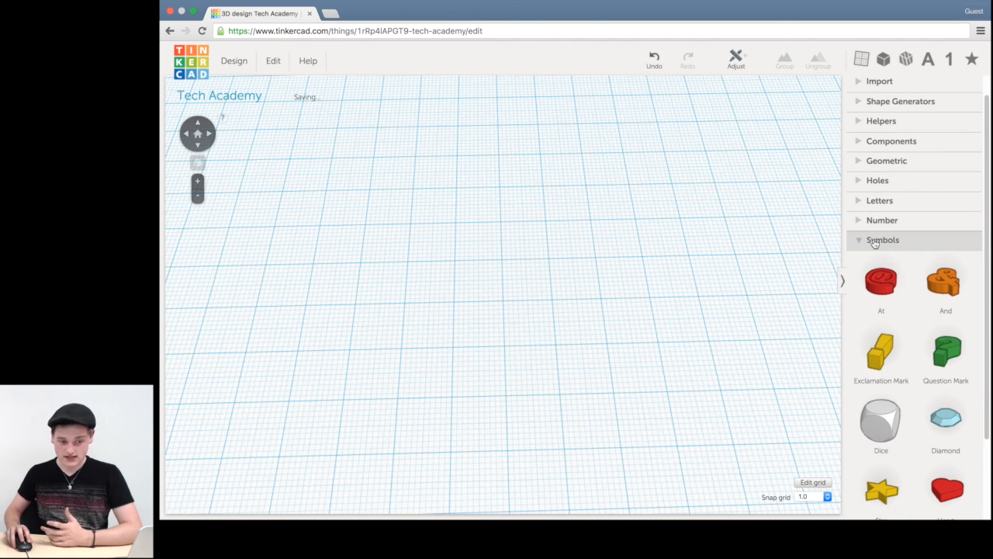
click(878, 283)
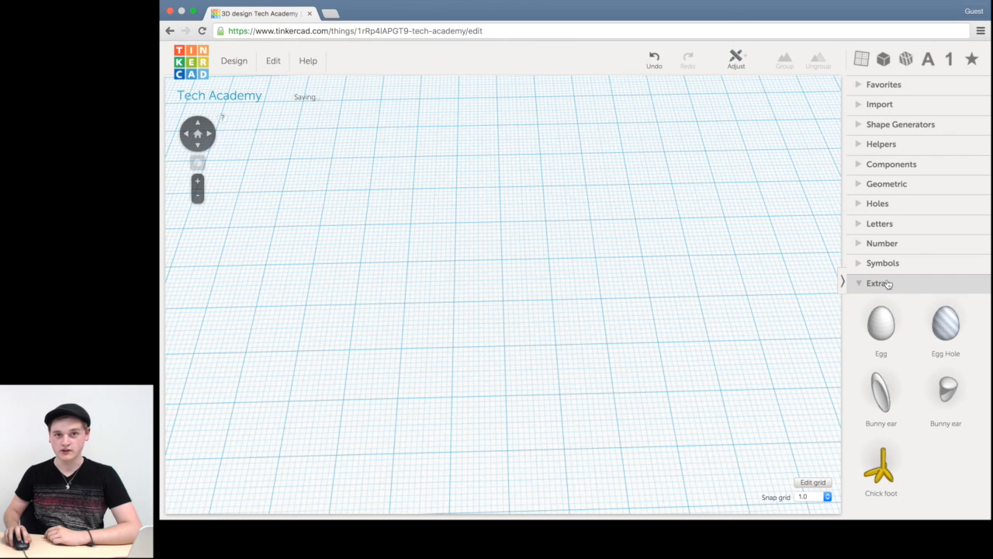
click(879, 283)
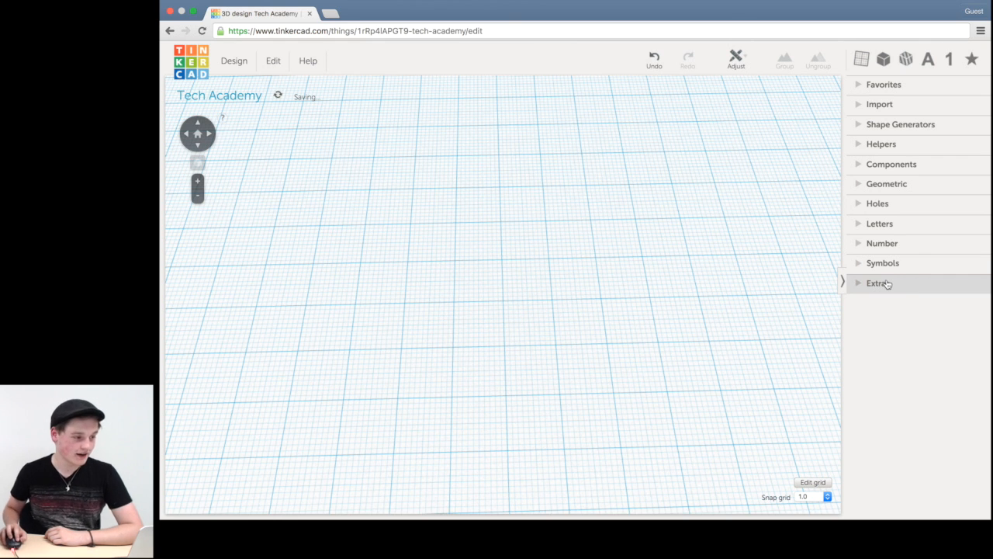
mouse_move(845, 244)
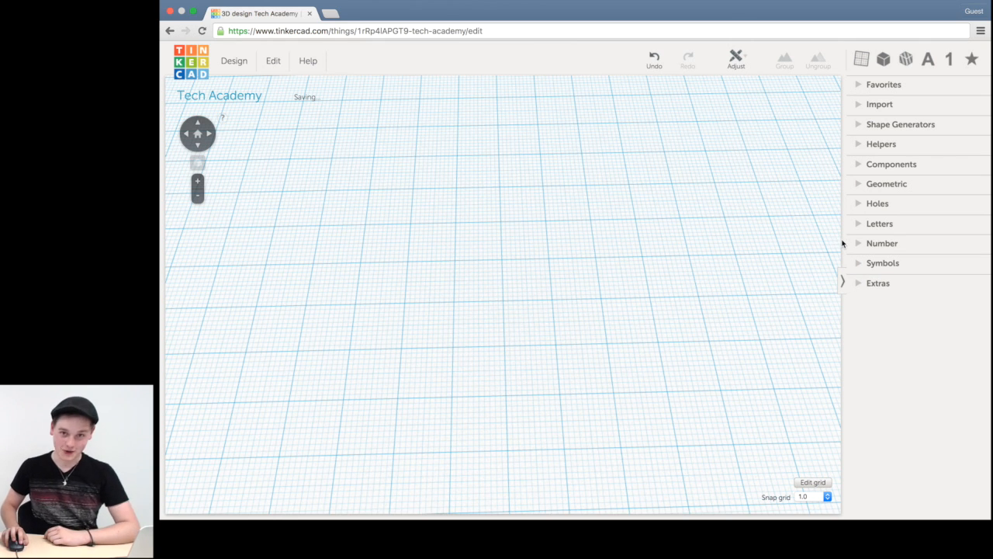